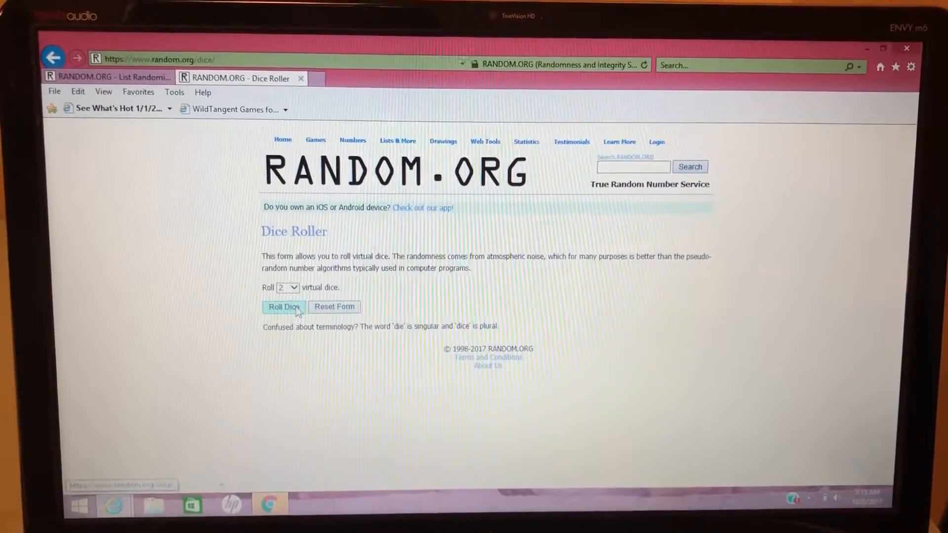
Switch to the List Randomizer with the entrant names already in its item box.
left_click(283, 307)
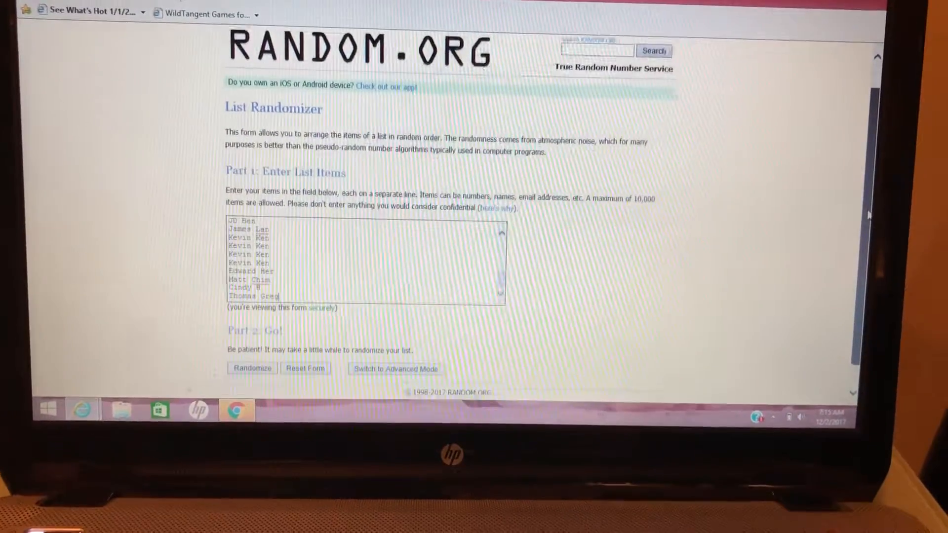
Randomize the 27 entrant names and scroll through the shuffled order.
scroll("down", 3)
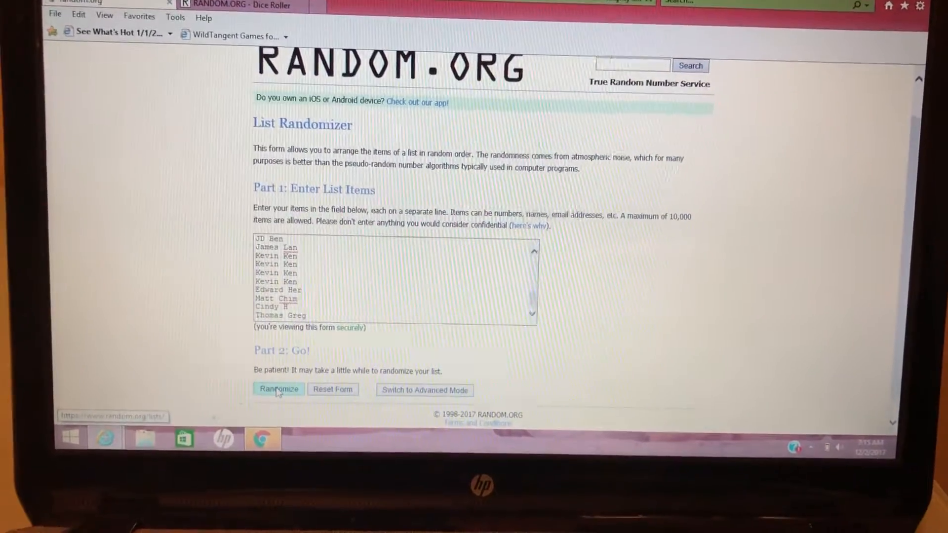
left_click(278, 388)
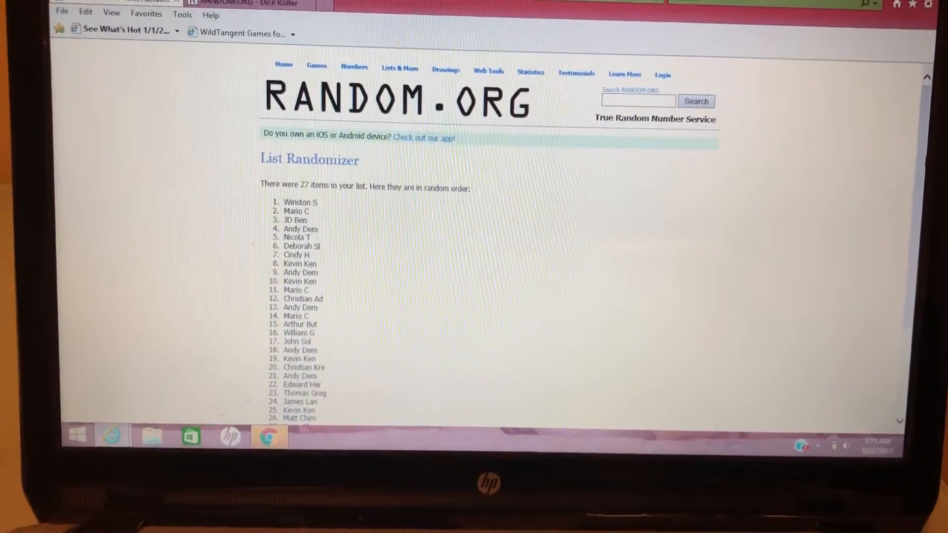
scroll("down", 3)
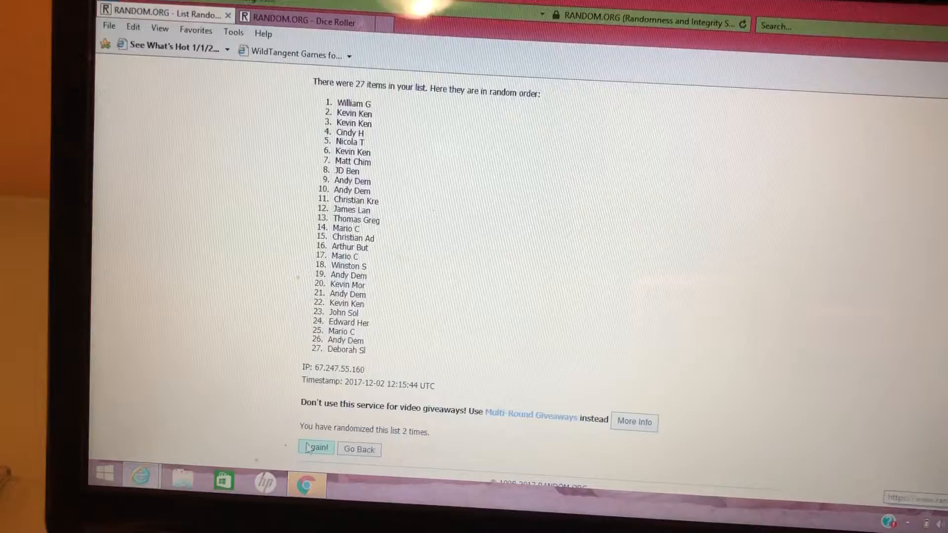
Reshuffle the names a third and fourth time, scrolling through each new order.
left_click(315, 449)
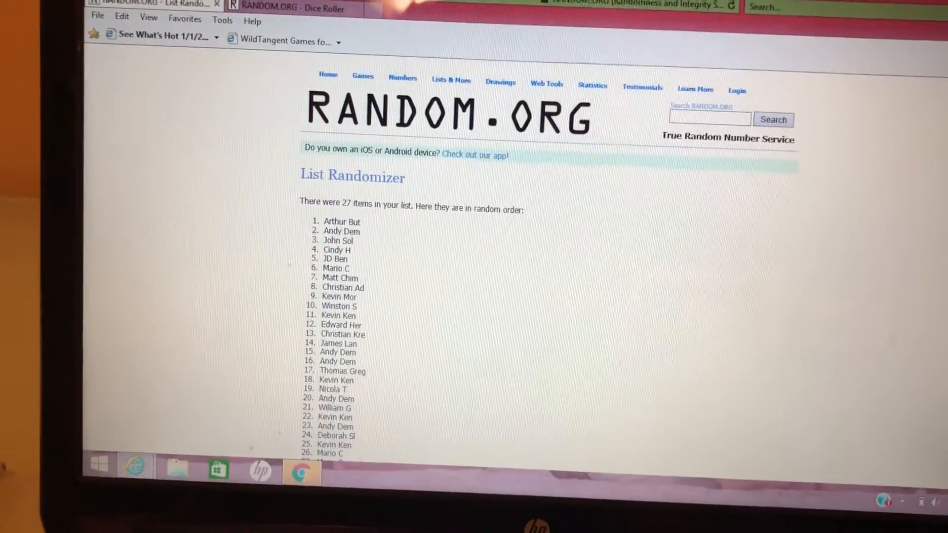
scroll("down", 3)
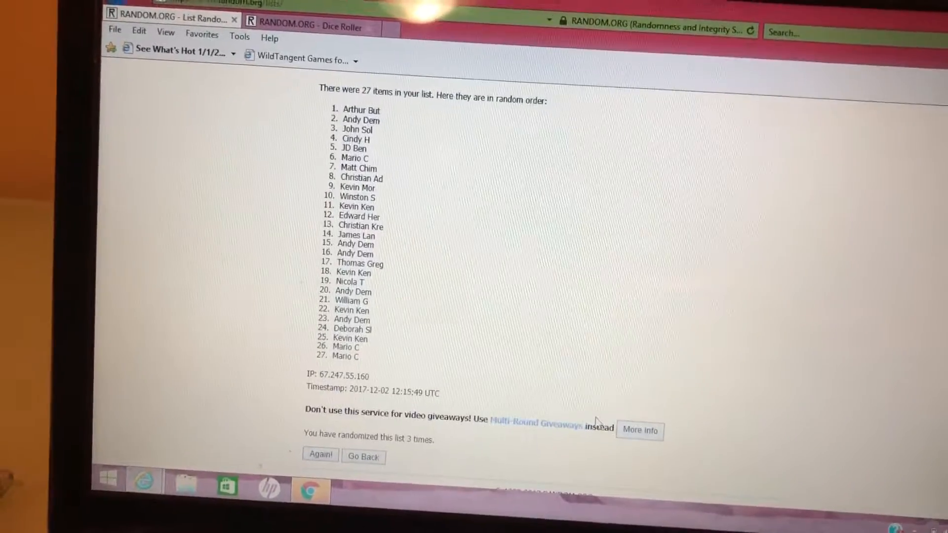
left_click(320, 454)
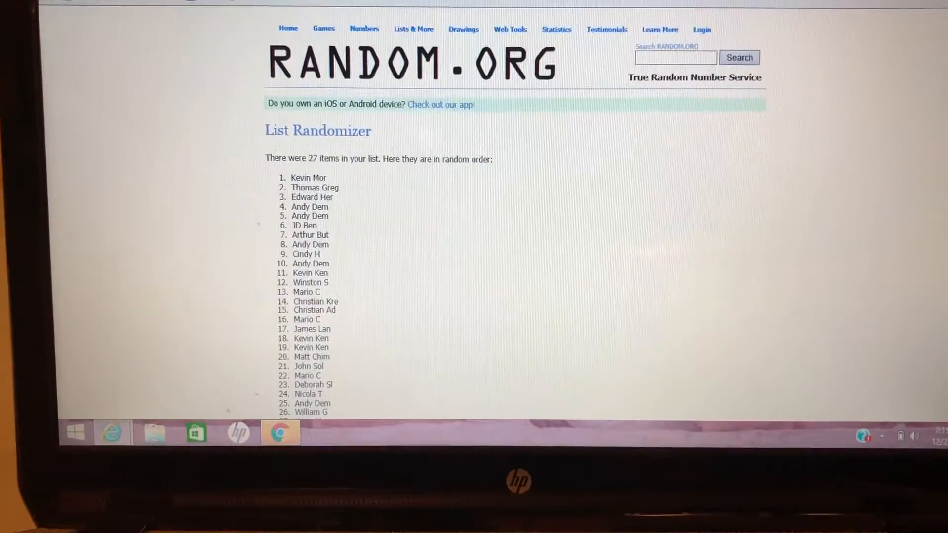
scroll("down", 3)
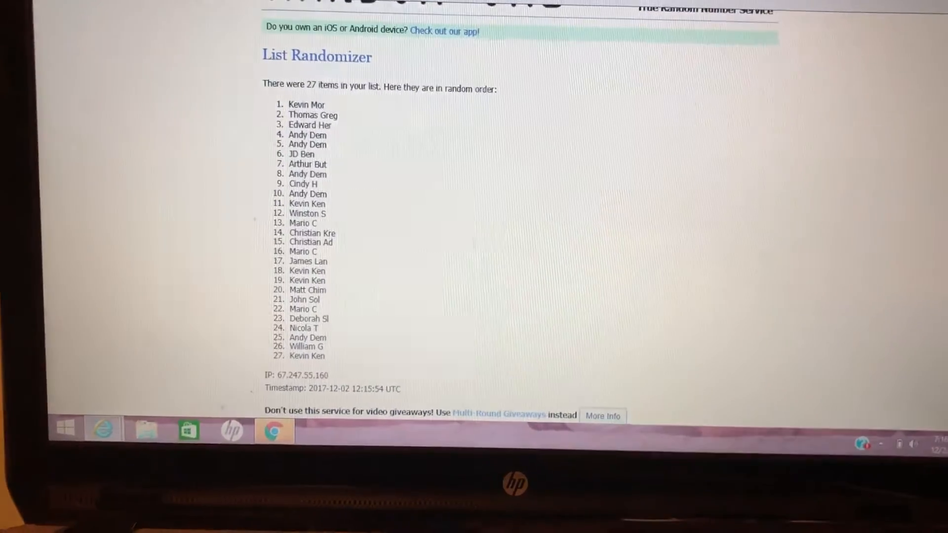